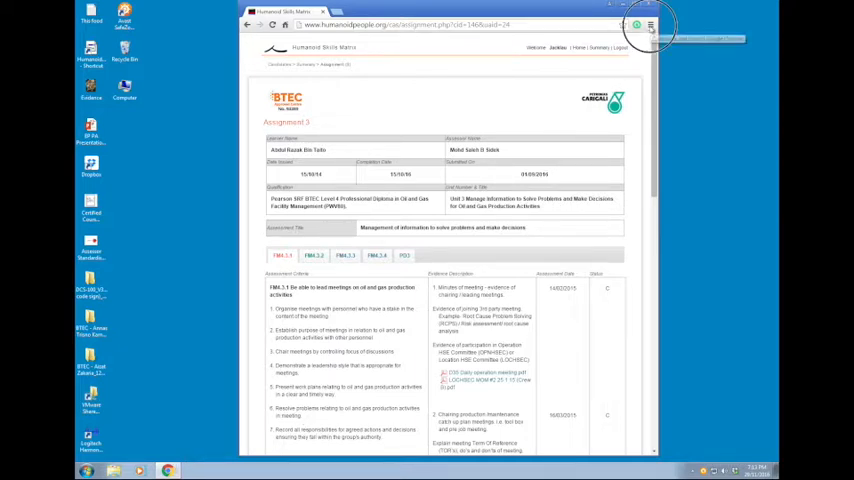
Bring up Chrome's print dialog for the BTEC assignment page with the destination list showing.
{"action": "left_click", "coordinate": [652, 26]}
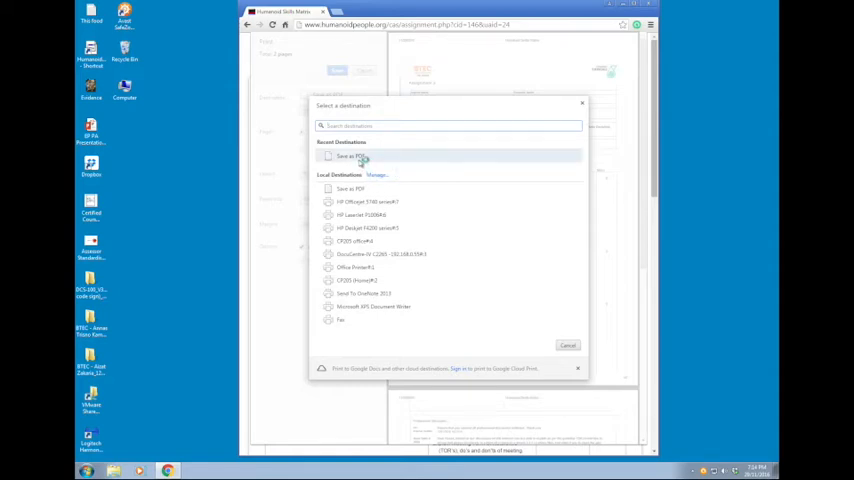
Choose Save as PDF under Recent Destinations as the print destination.
{"action": "left_click", "coordinate": [352, 156]}
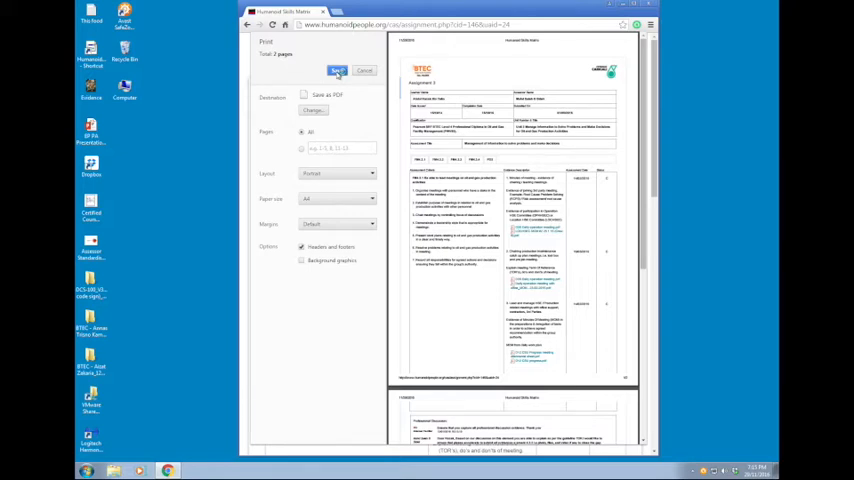
Start saving the PDF and point the Save As window at the Desktop folder.
{"action": "left_click", "coordinate": [338, 72]}
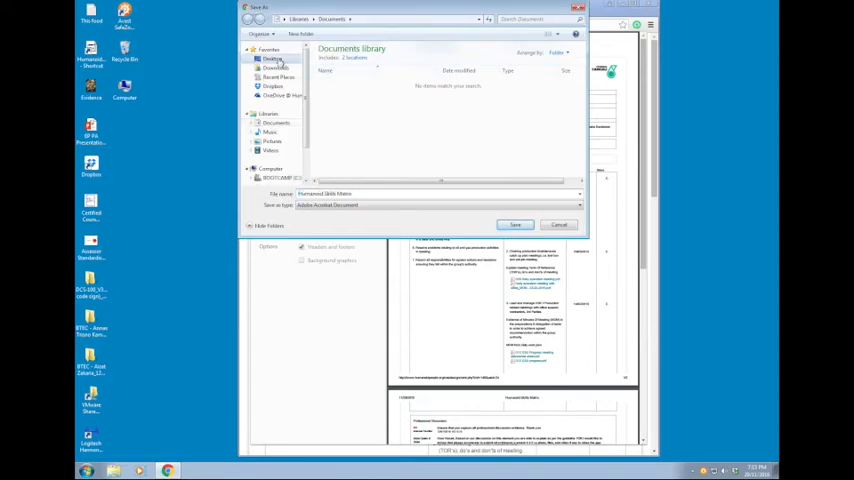
{"action": "left_click", "coordinate": [272, 58]}
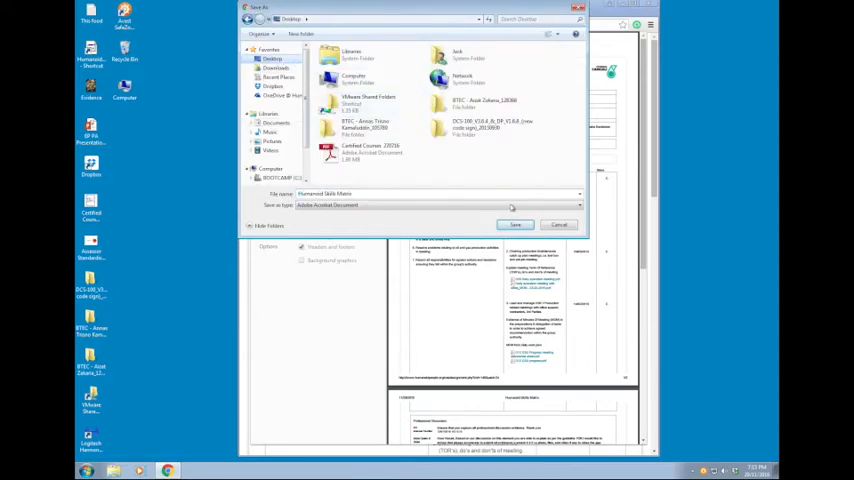